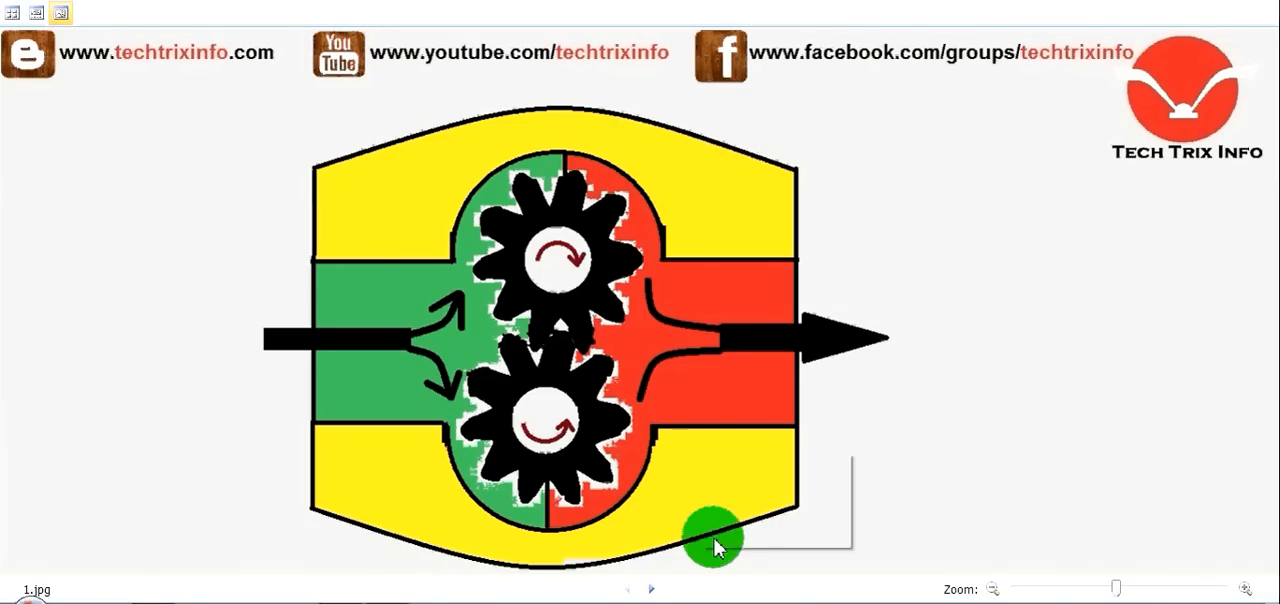
mouse_move(330, 247)
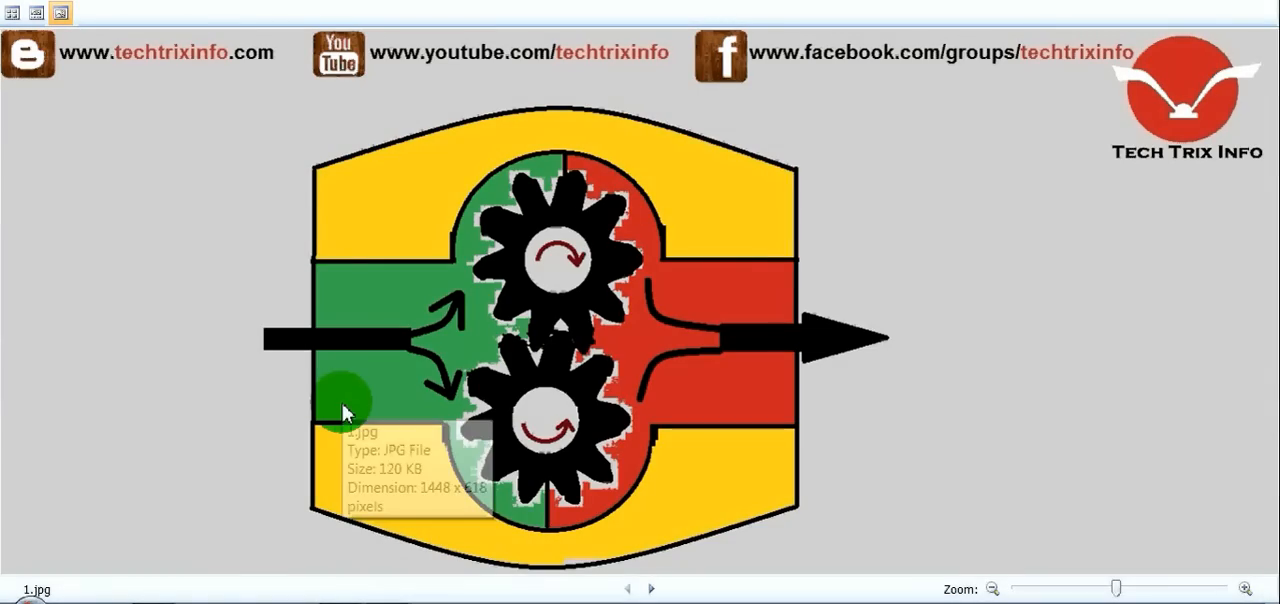
mouse_move(645, 375)
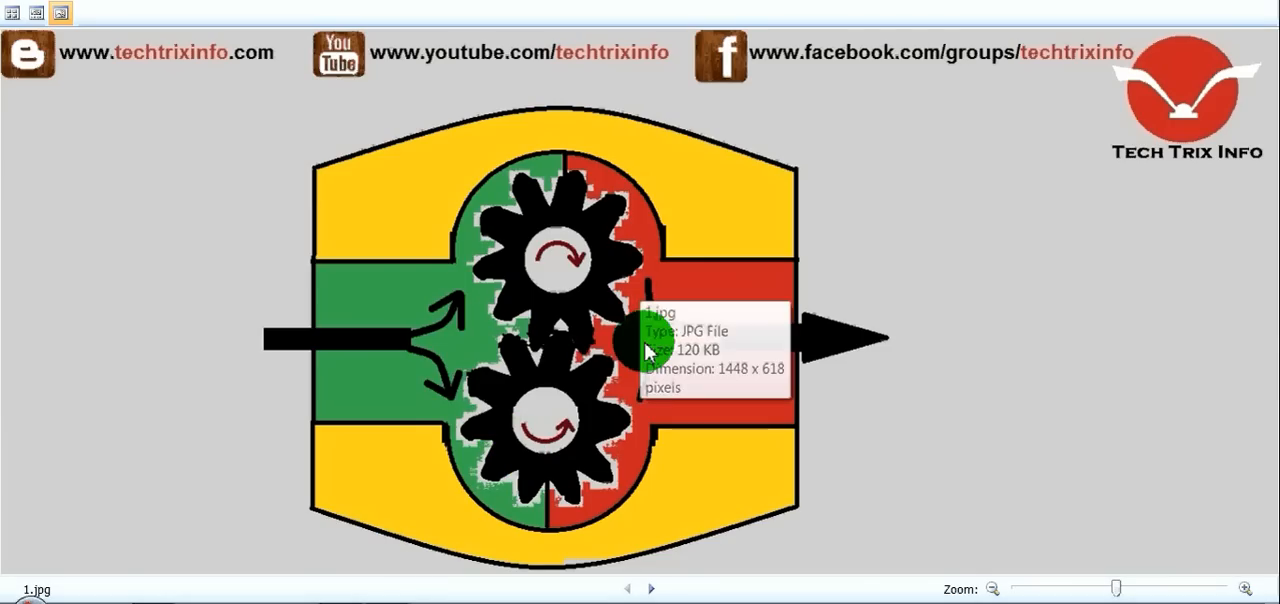
mouse_move(452, 332)
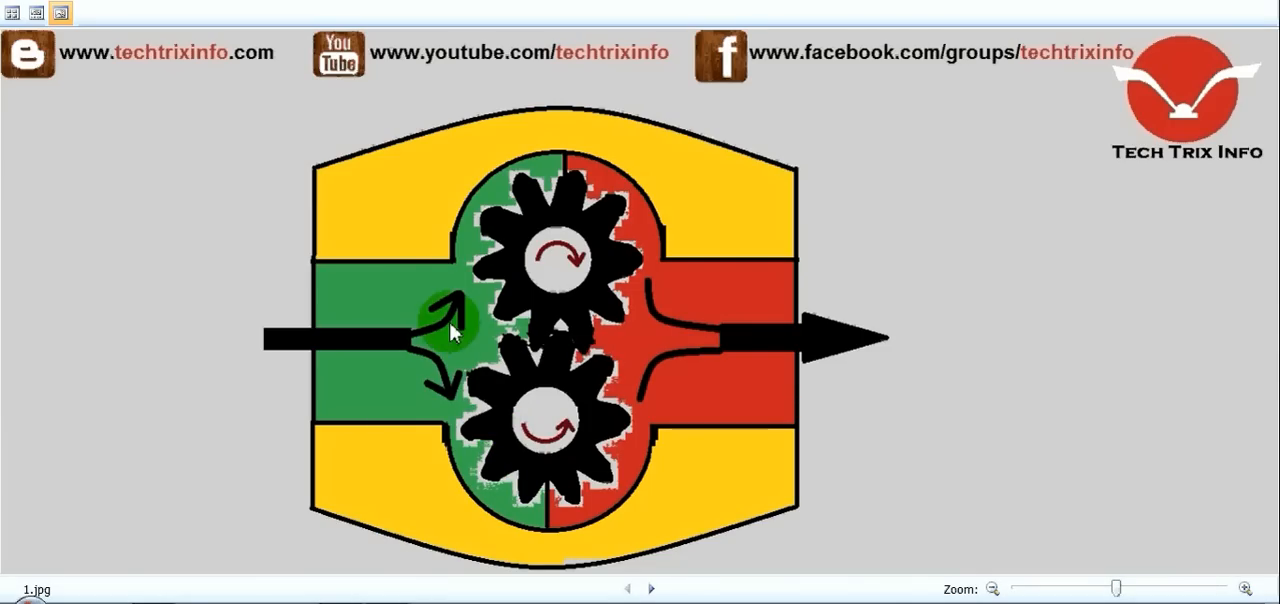
mouse_move(505, 318)
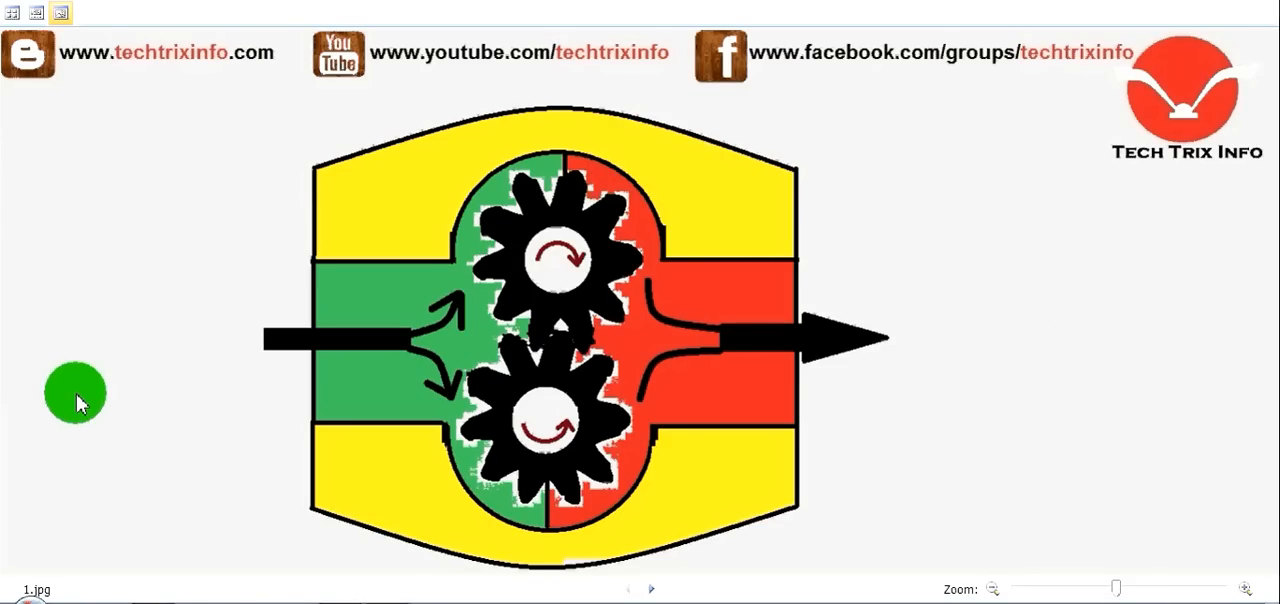
mouse_move(435, 413)
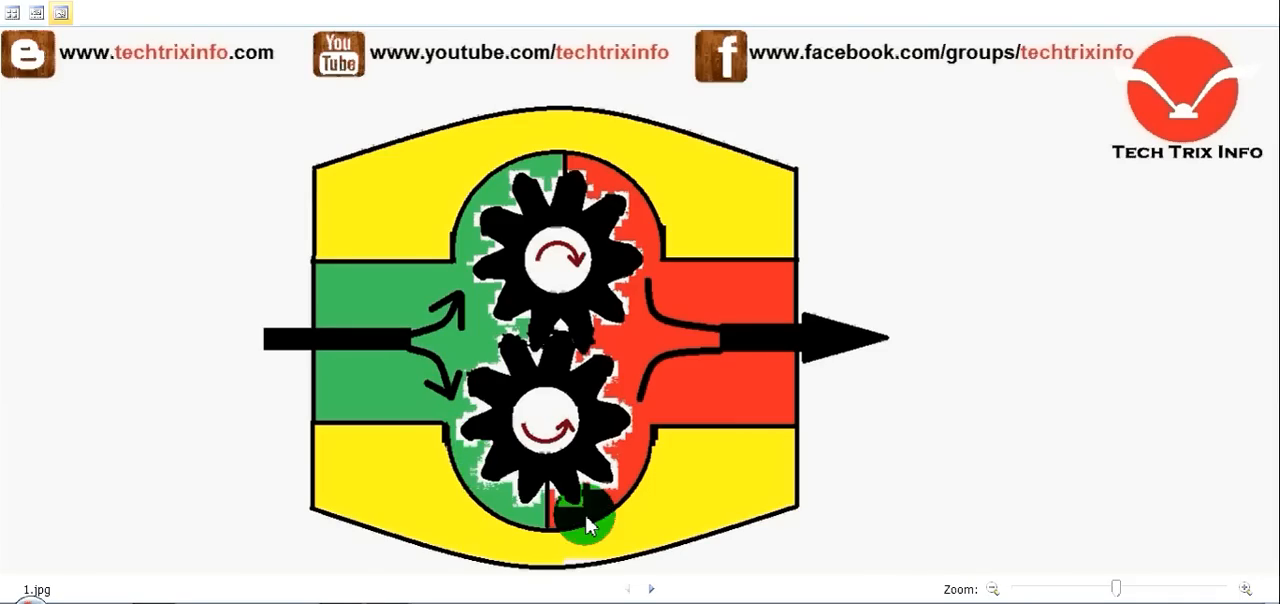
mouse_move(945, 387)
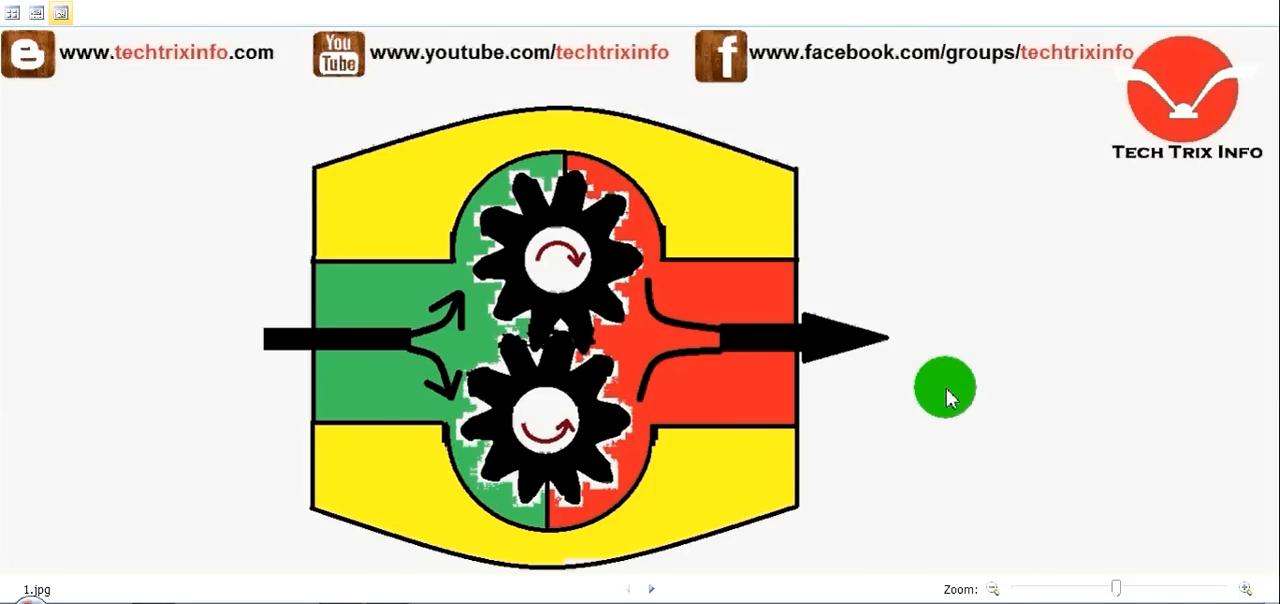
mouse_move(72, 332)
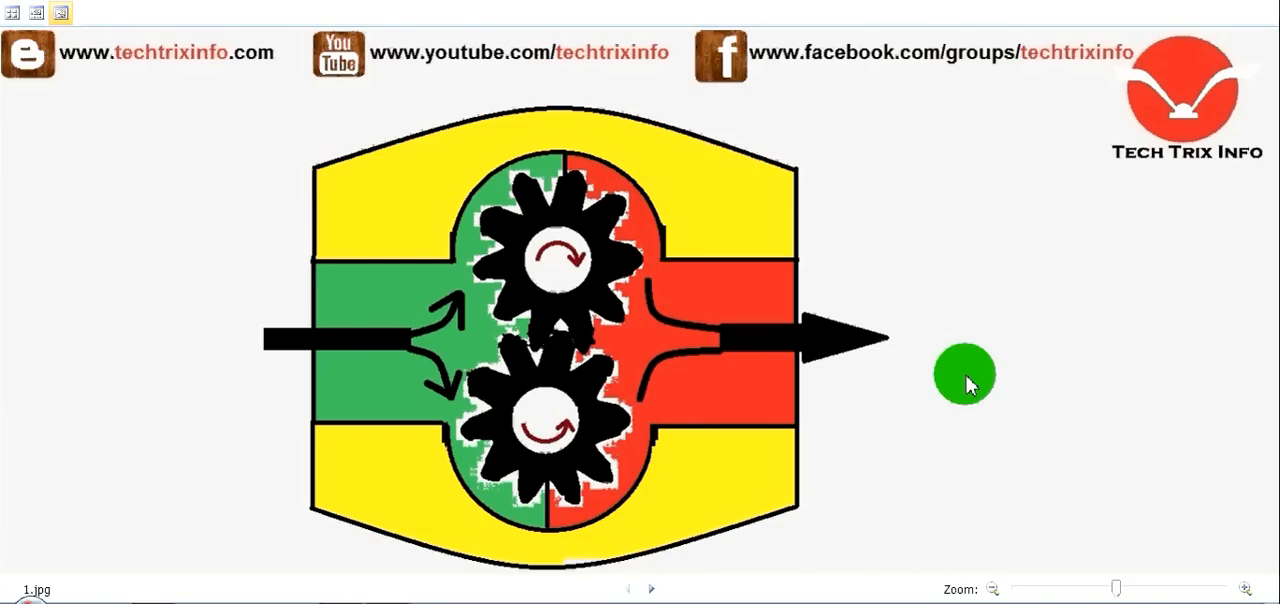
mouse_move(300, 358)
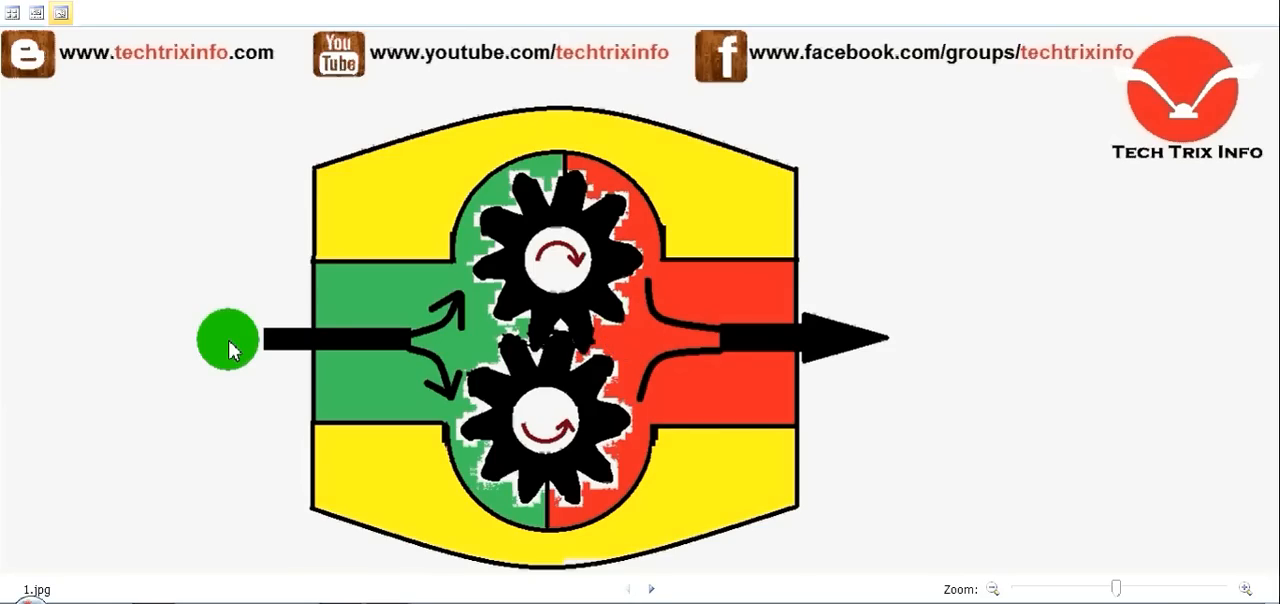
mouse_move(475, 290)
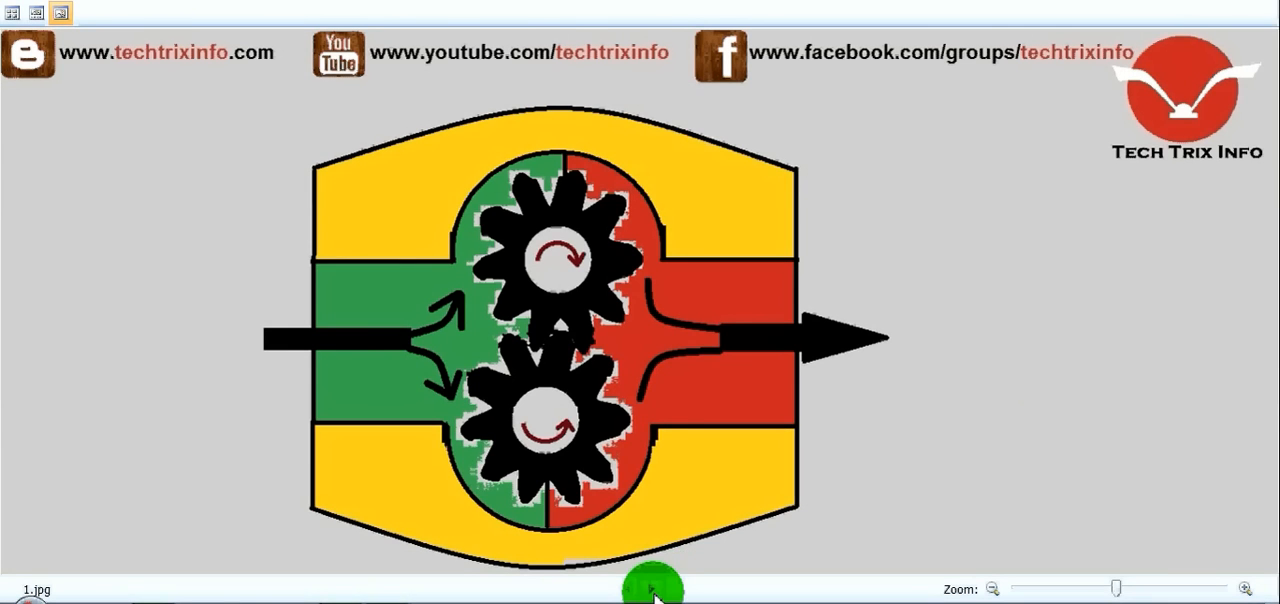
Advance the viewer to 5.jpg, the photo of a person beside the JCB backhoe.
left_click(652, 587)
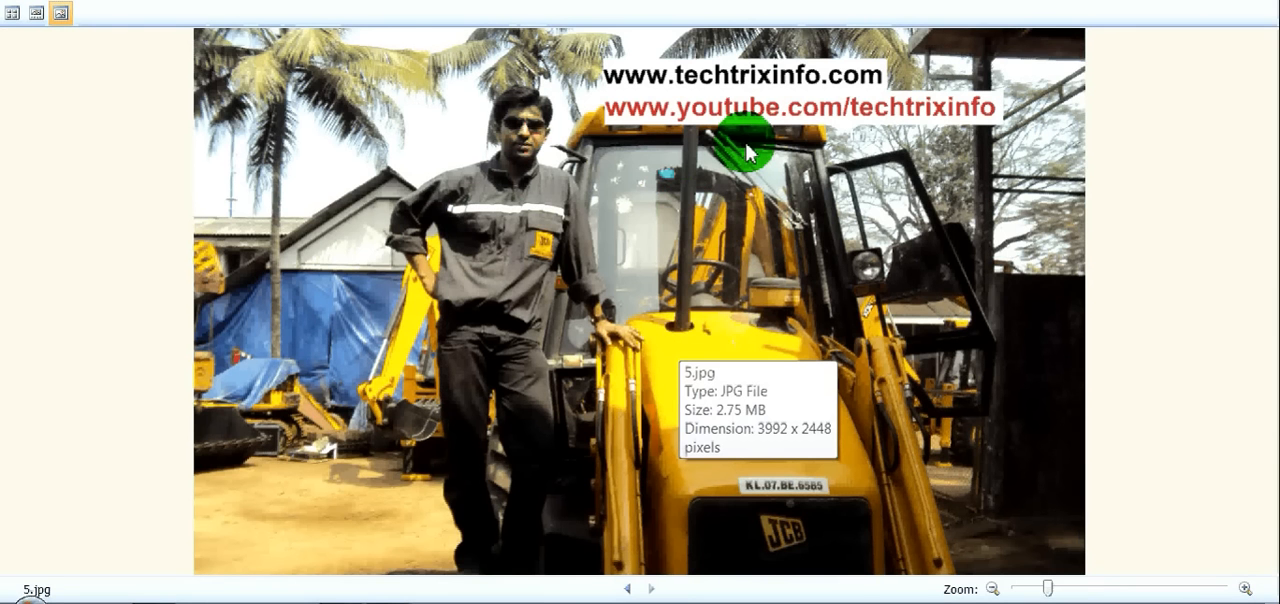